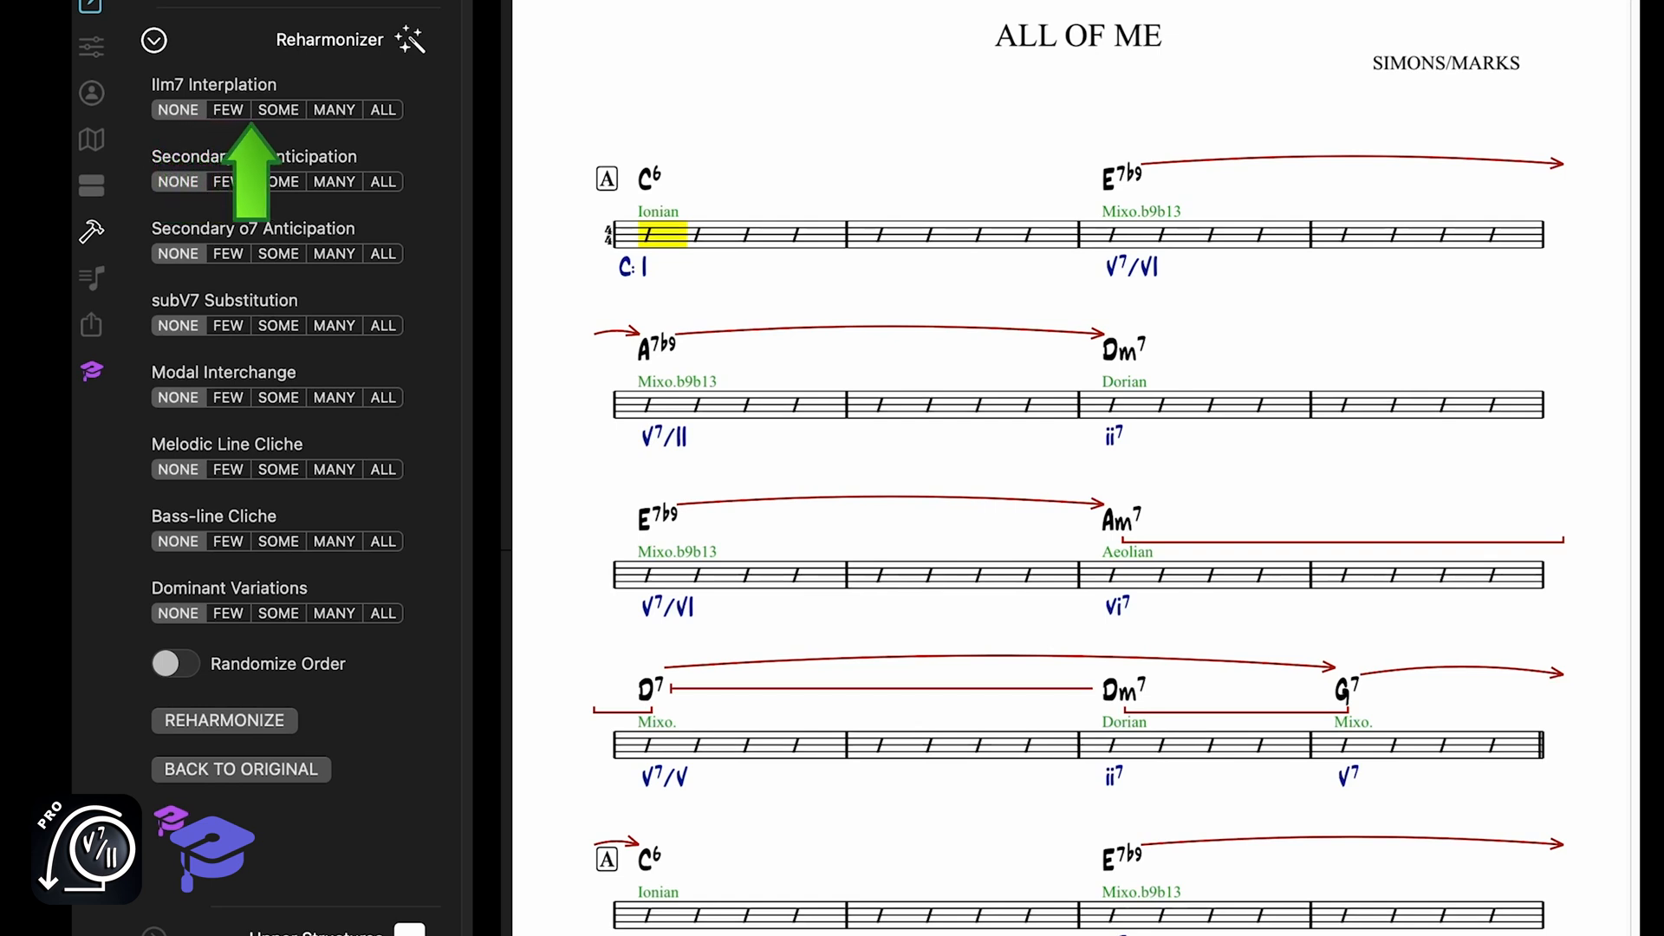
Set IIm7 Interpolation to SOME in the Reharmonizer.
click(333, 110)
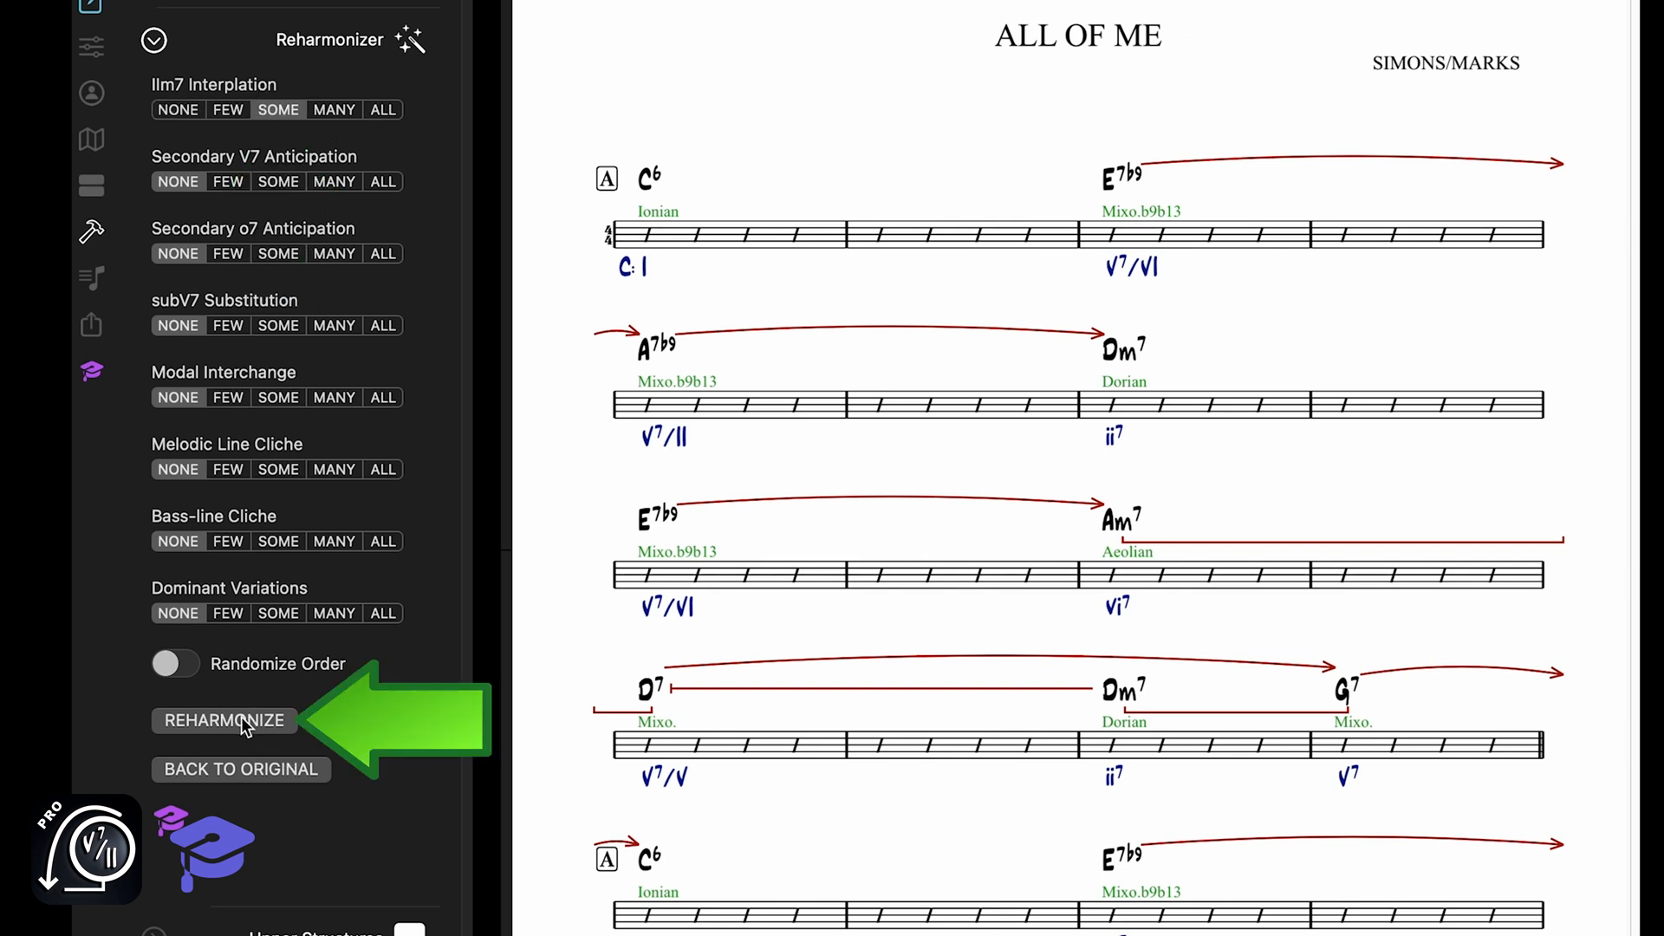
Reharmonize twice, inserting Em7b5, Bm7b5 and Am7 before their dominants.
click(224, 719)
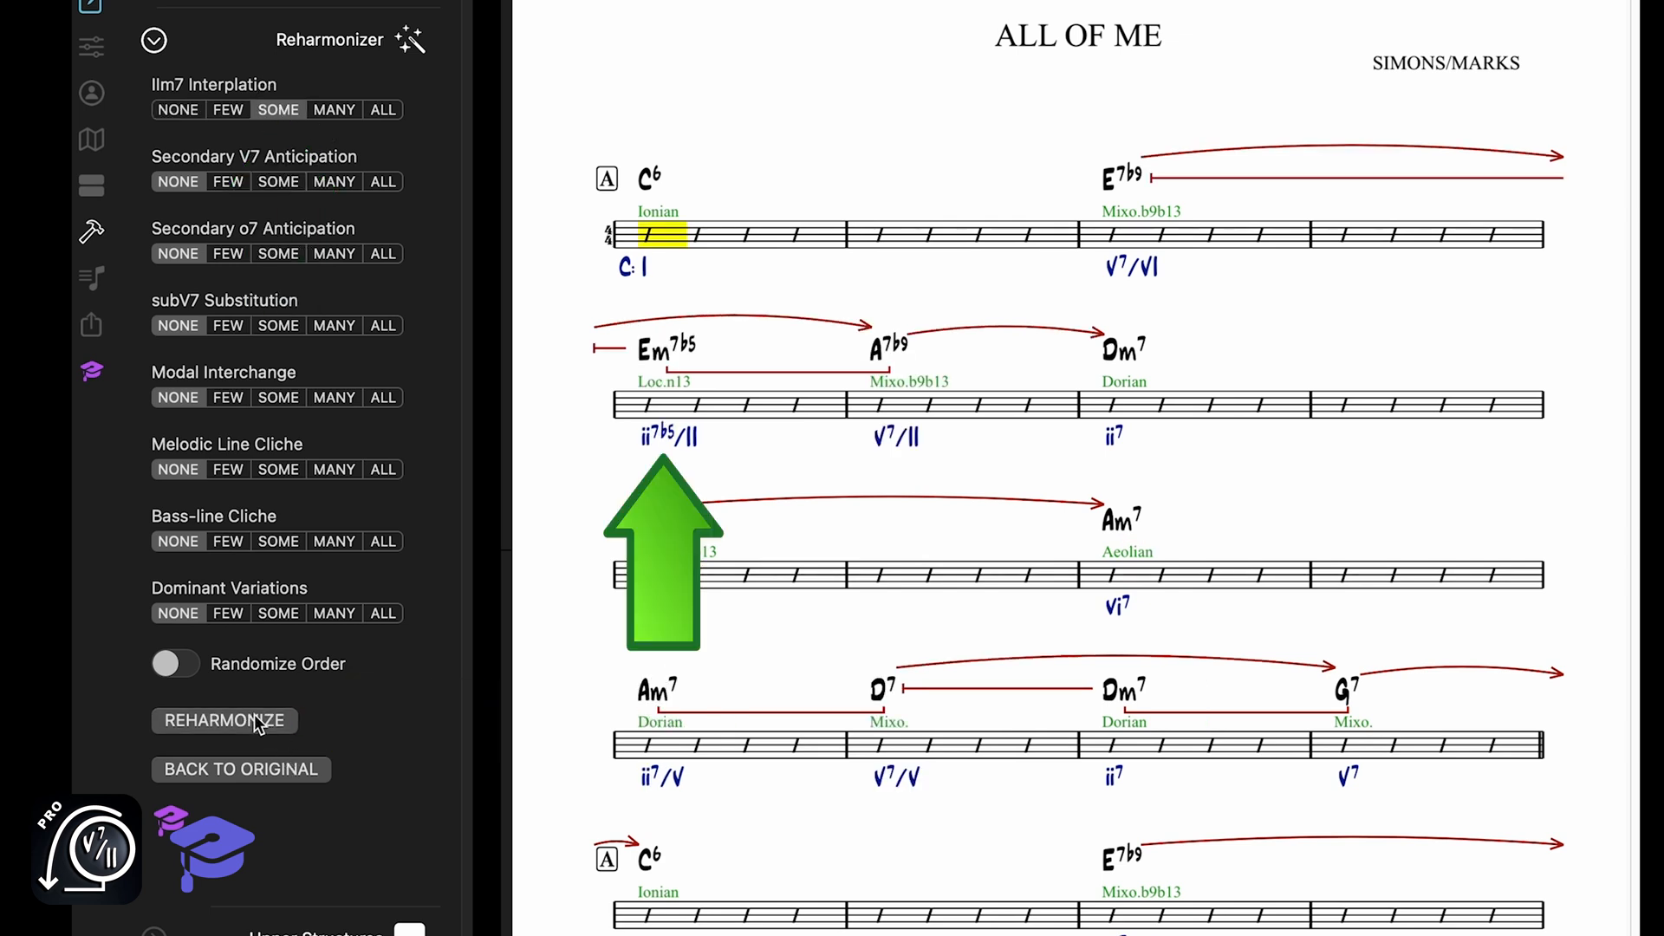
mouse_move(232, 733)
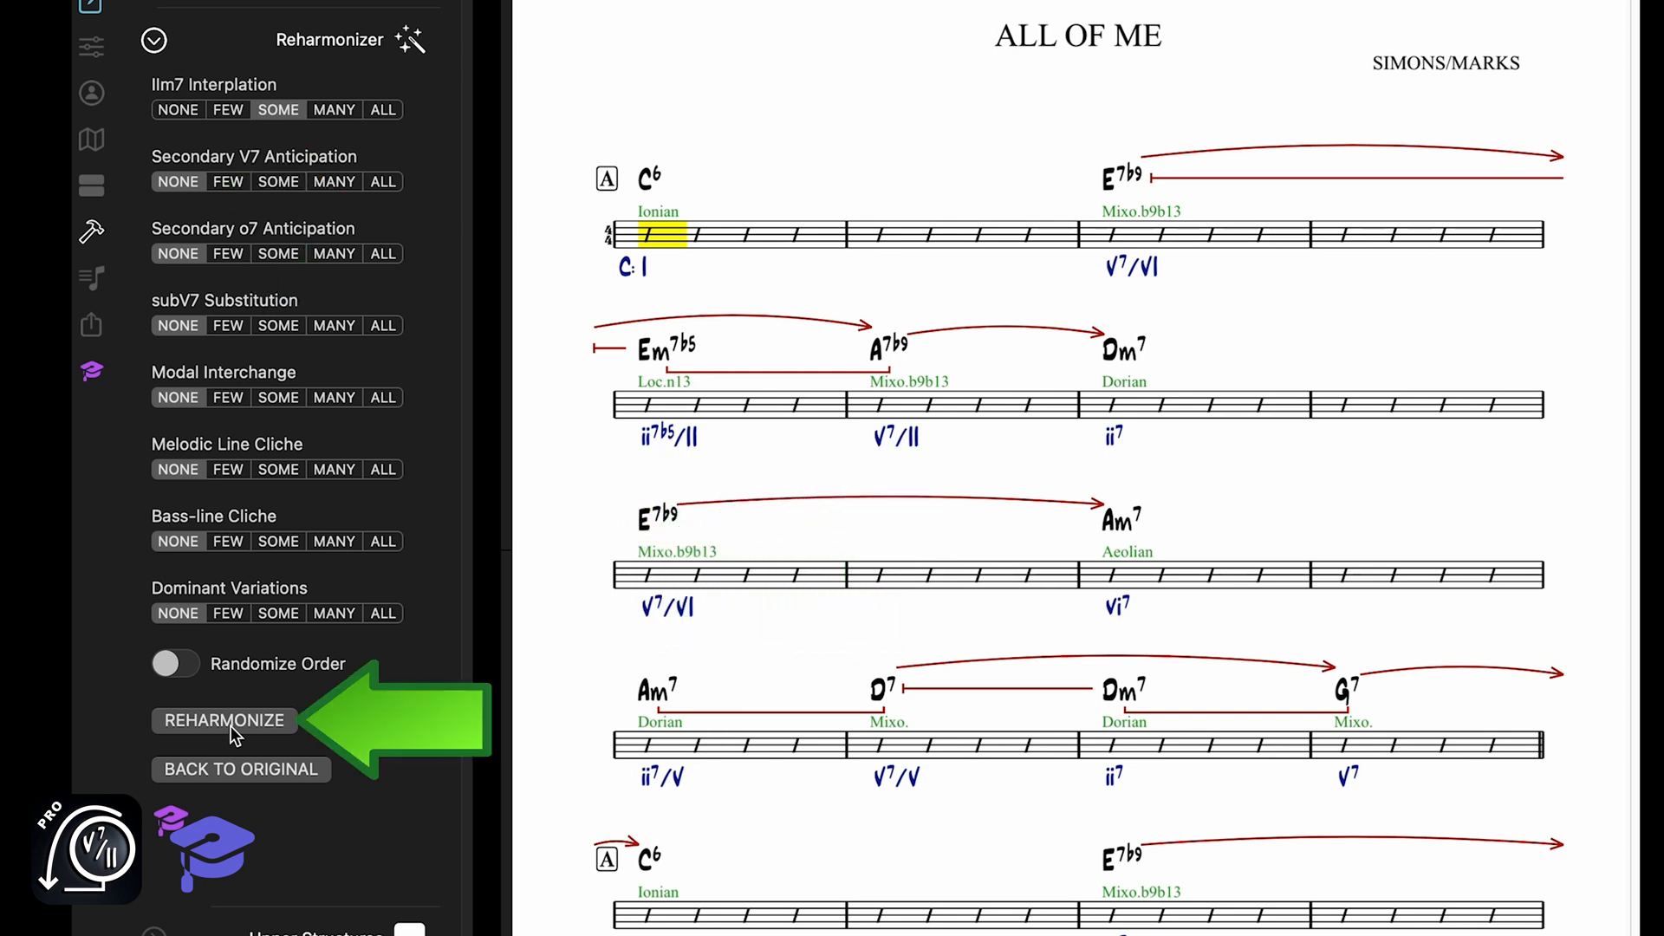
click(224, 721)
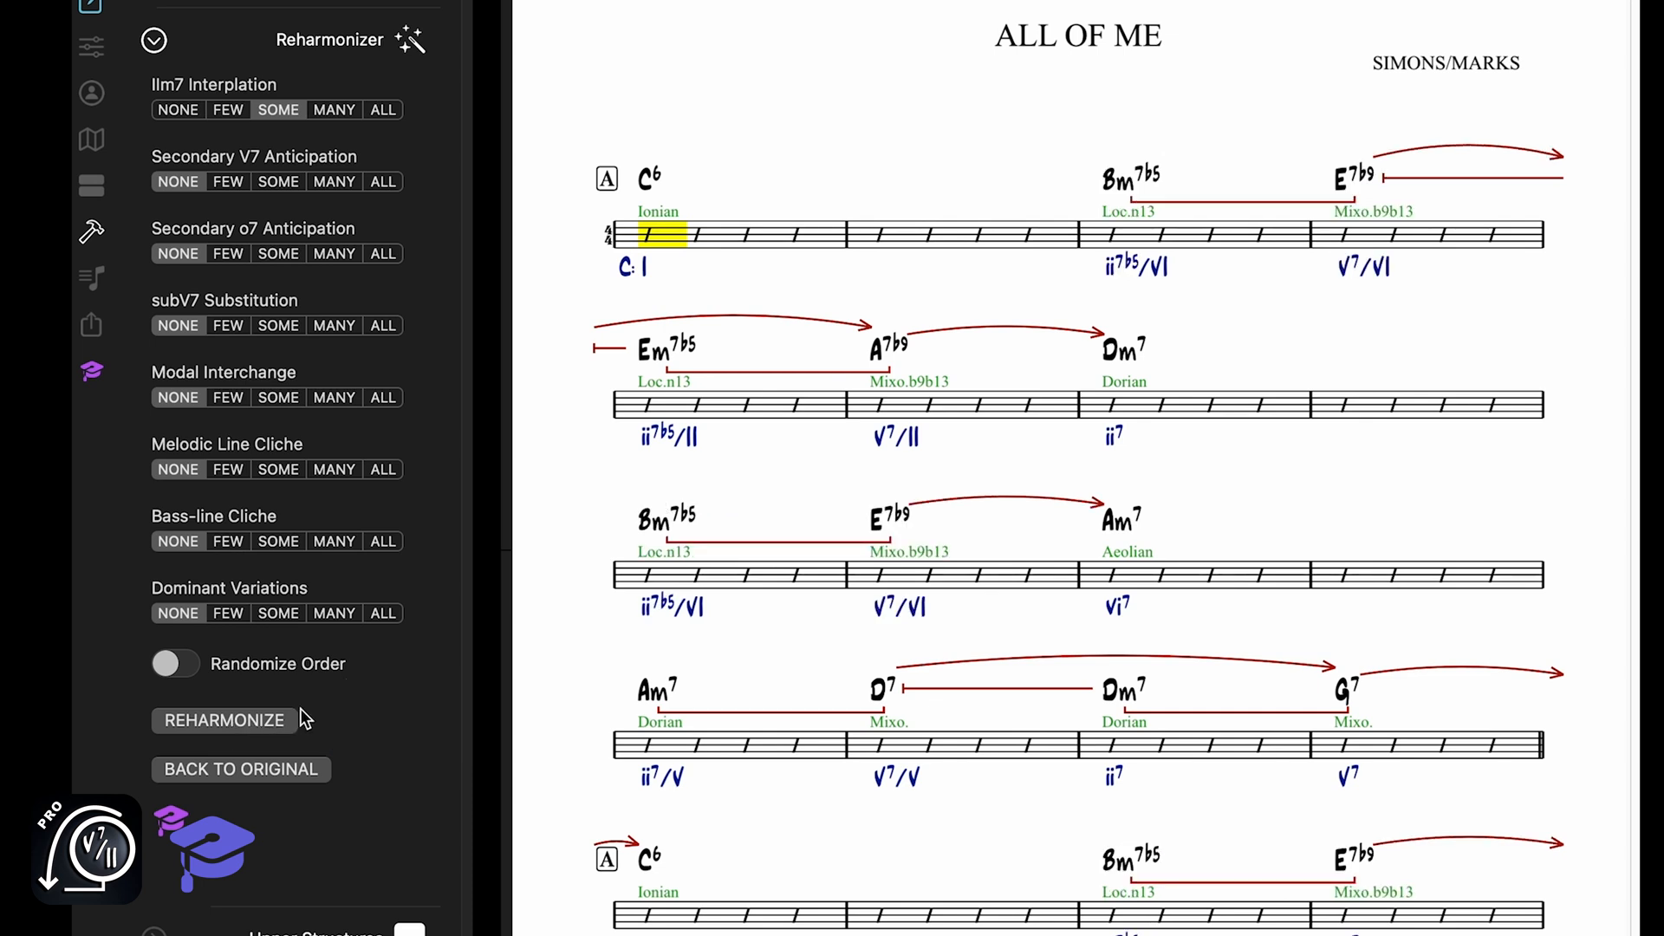
mouse_move(283, 189)
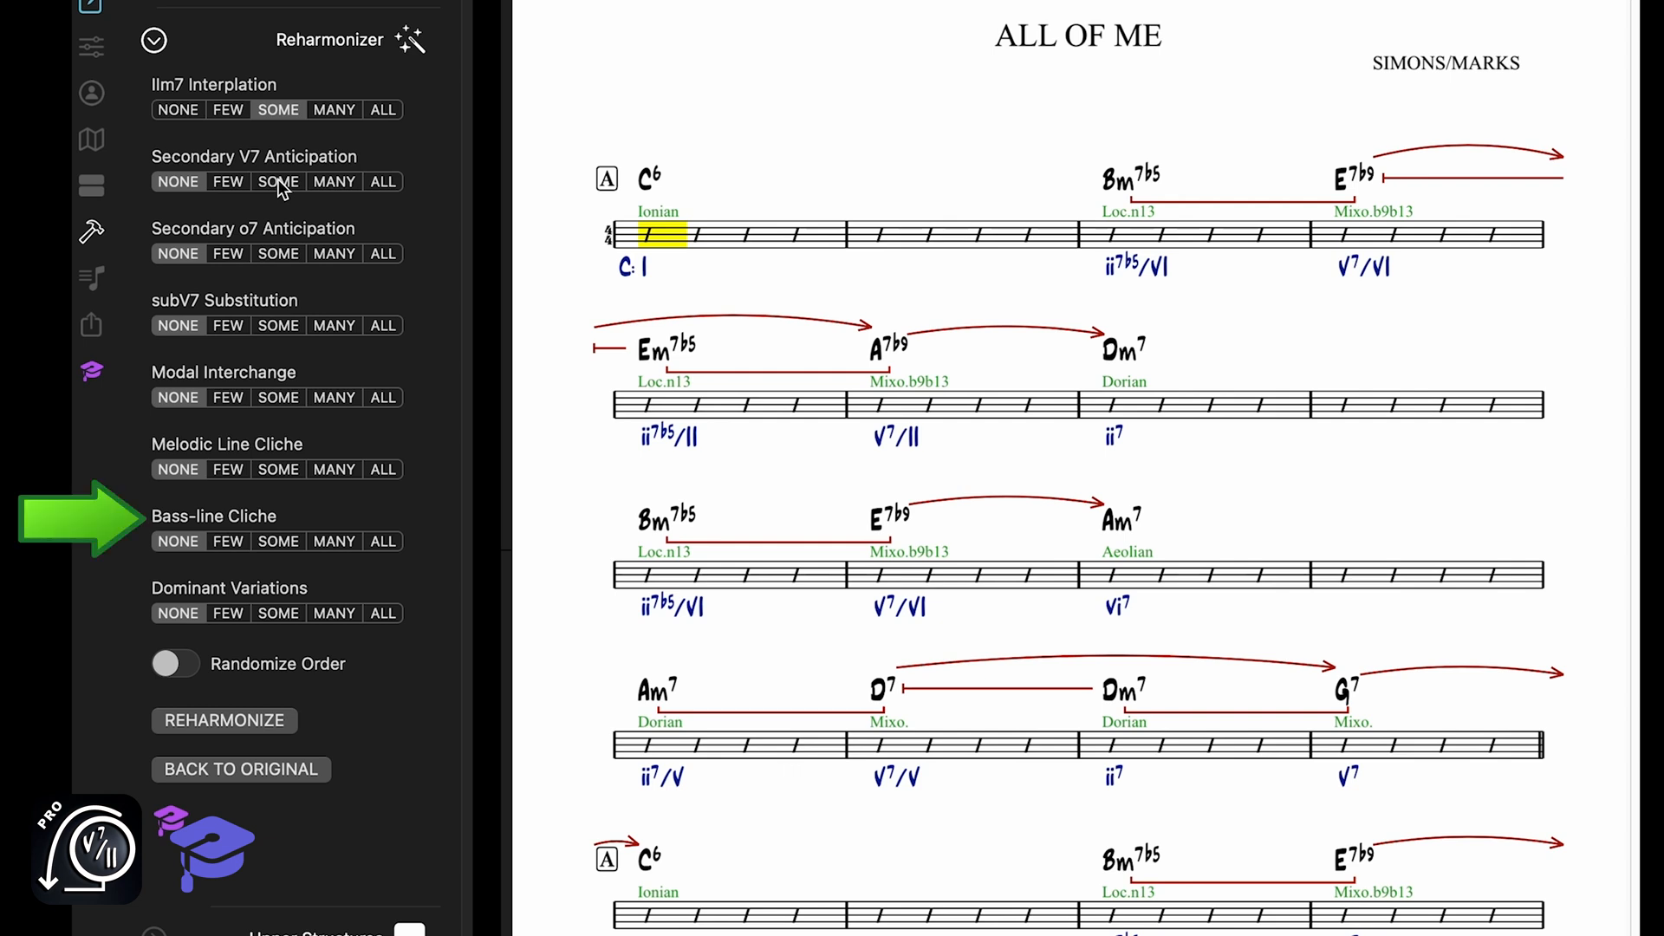
Set IIm7 Interpolation to NONE and request some melodic line cliches.
click(178, 181)
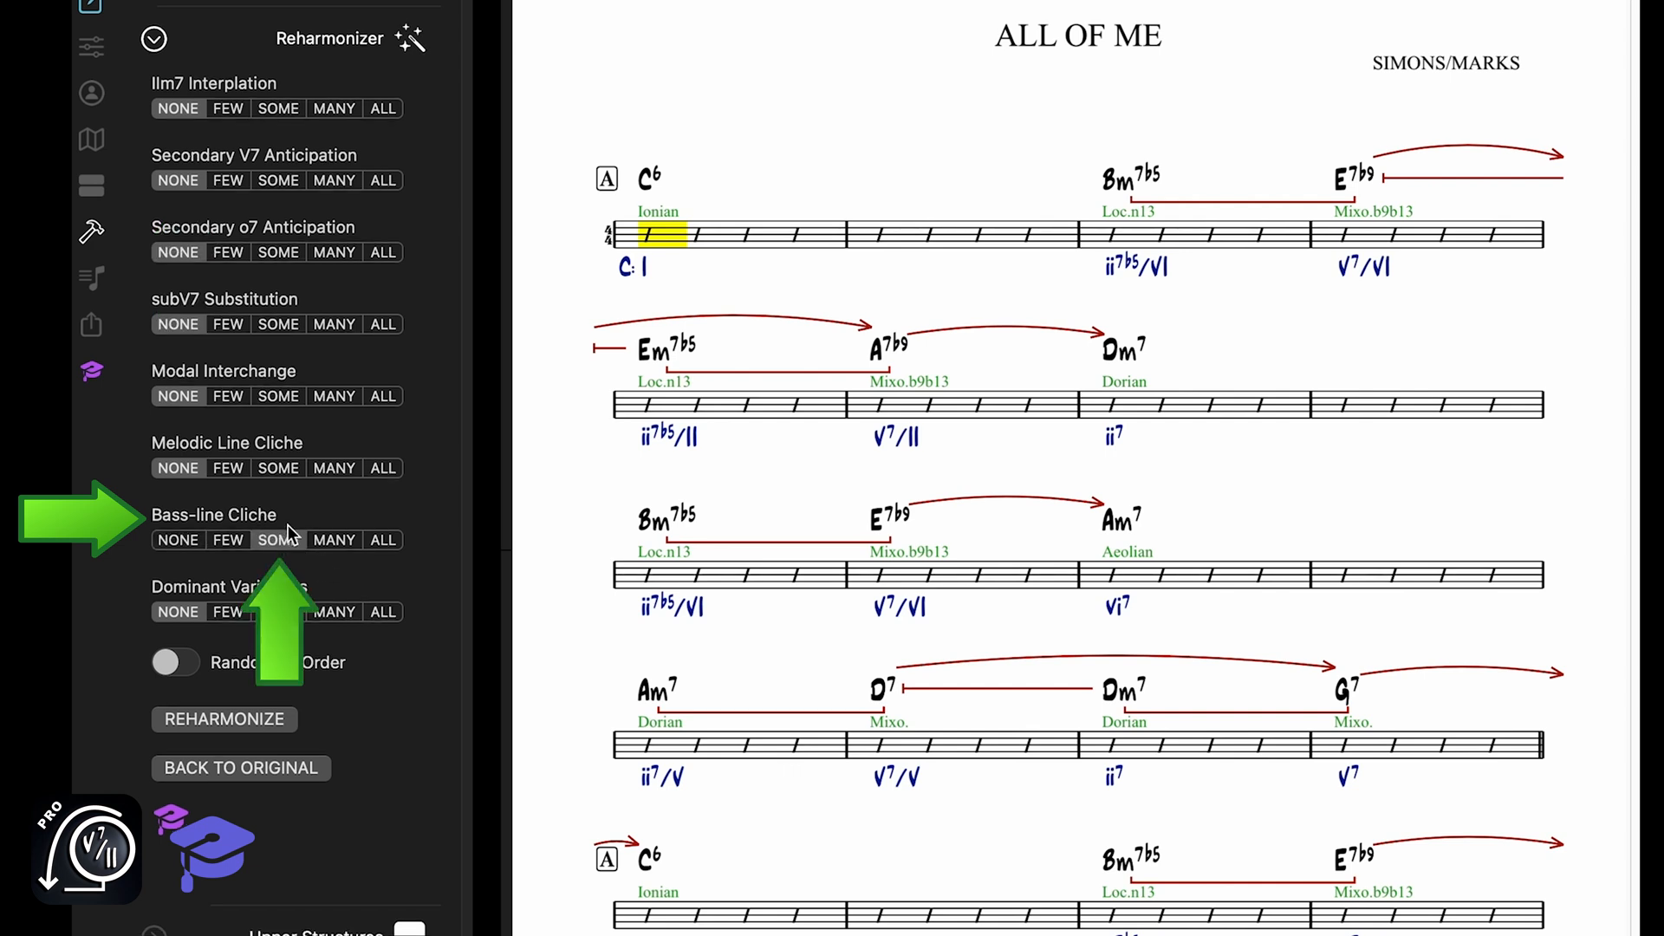
click(223, 719)
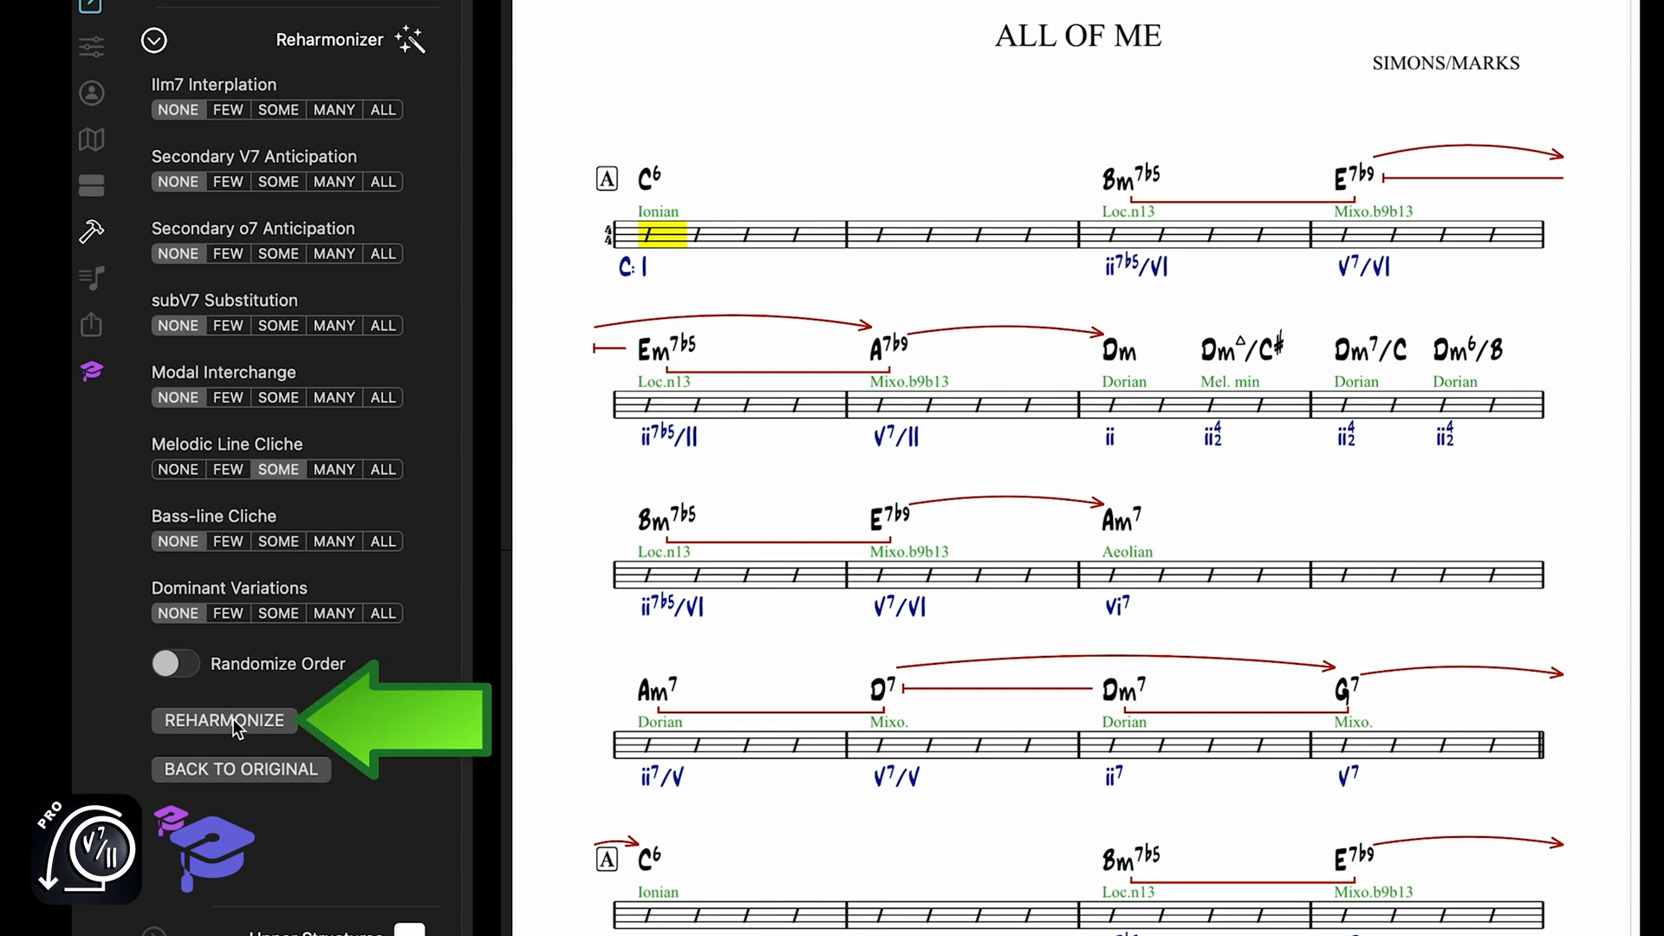
Reharmonize to add C△–C6–C+–C6 and Am–Am△–Am7 cliches.
click(224, 720)
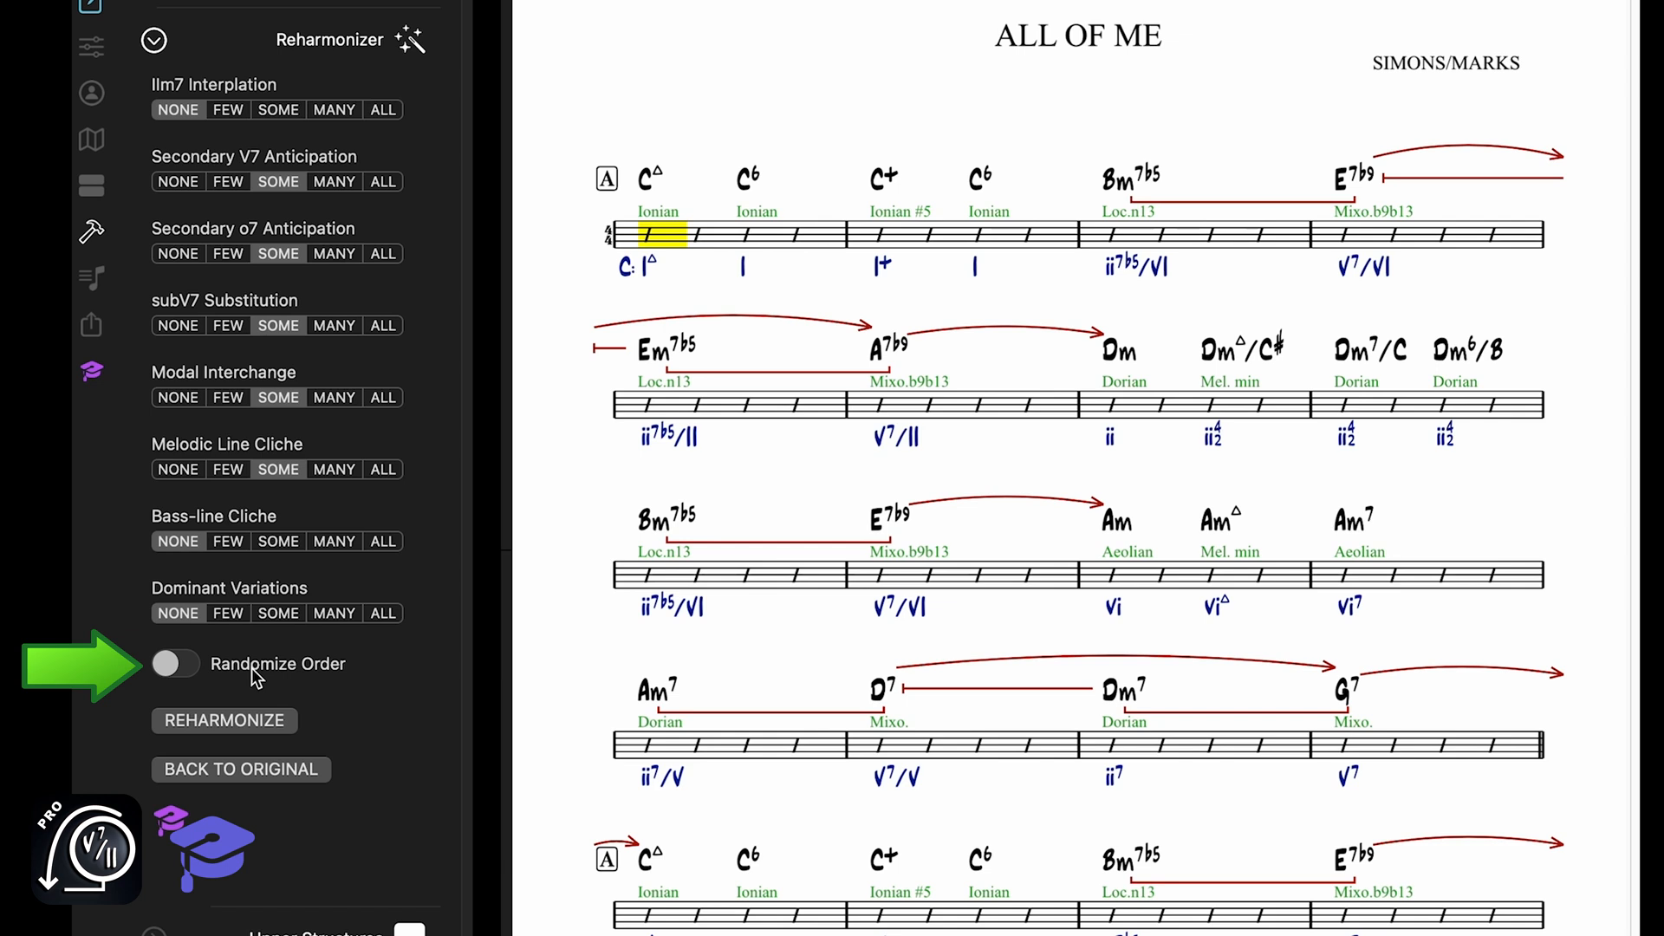
Set Dominant Variations to SOME and reharmonize, adding Bb7#11, Ab7#11, A7sus4 and G#°7.
click(223, 719)
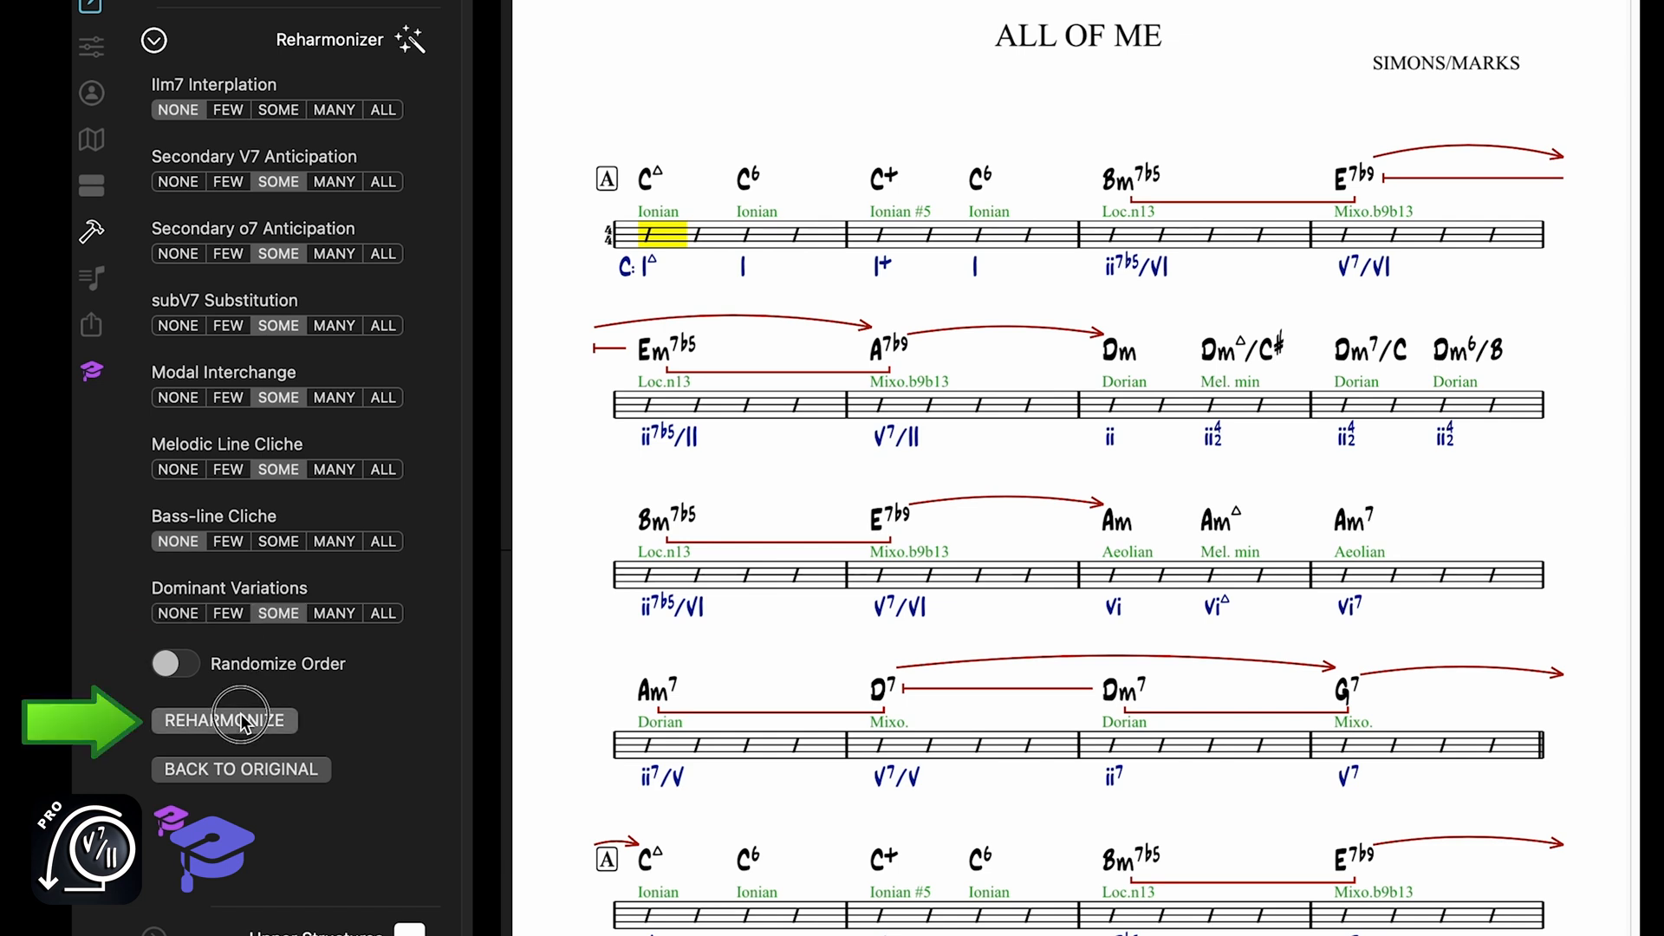
click(224, 720)
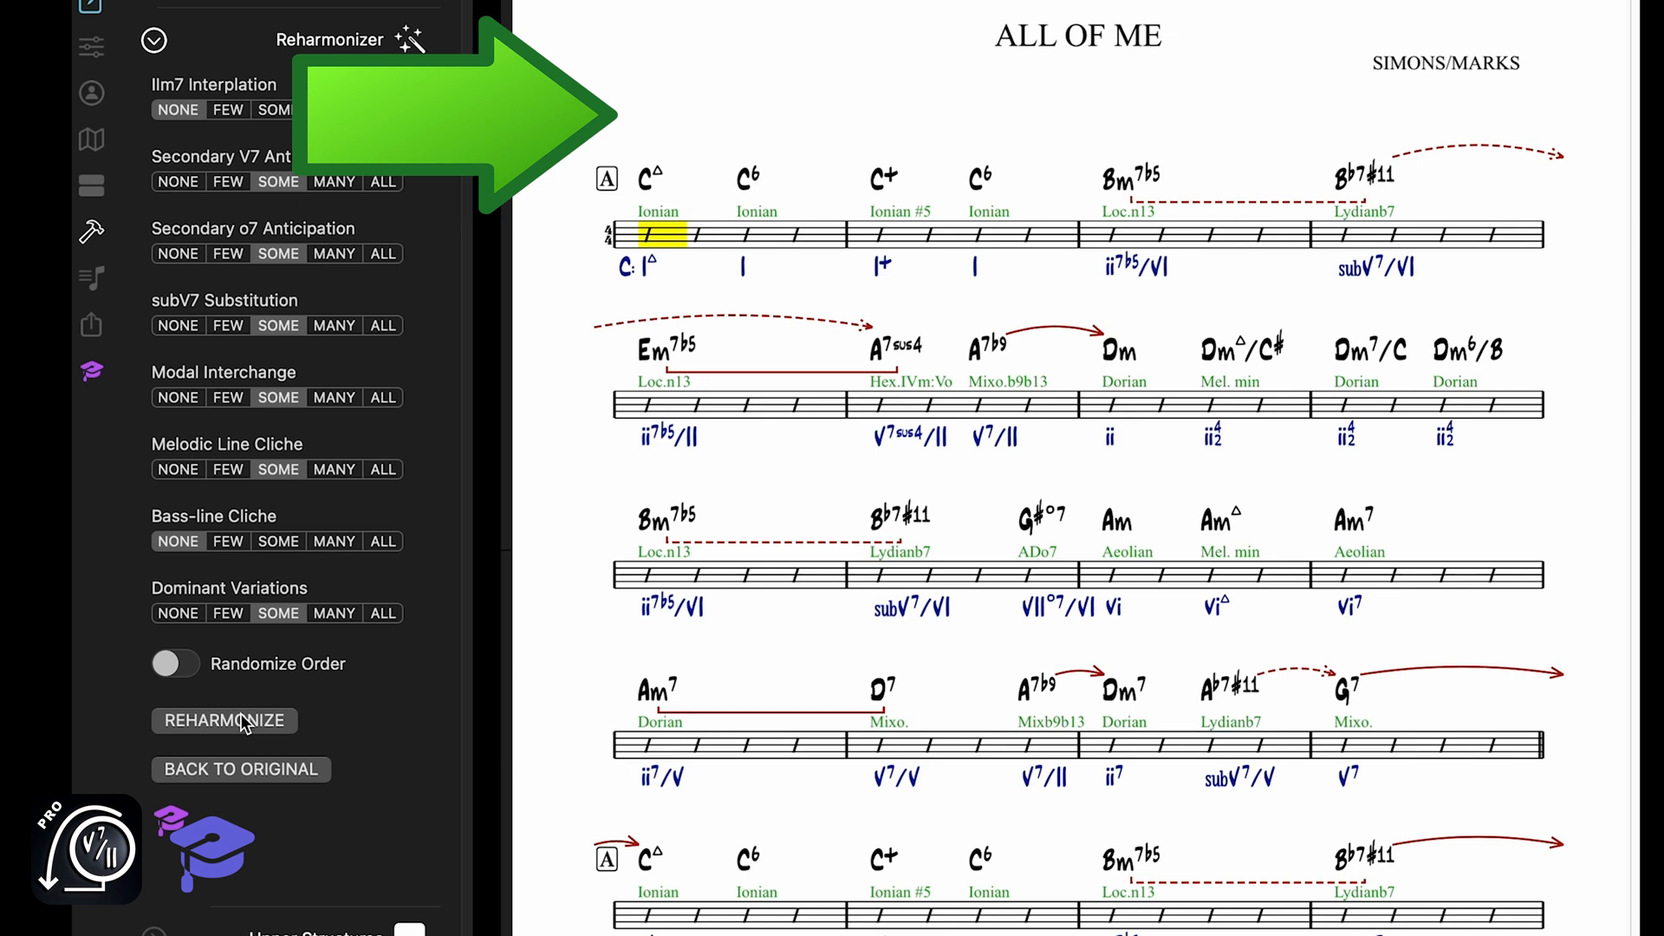